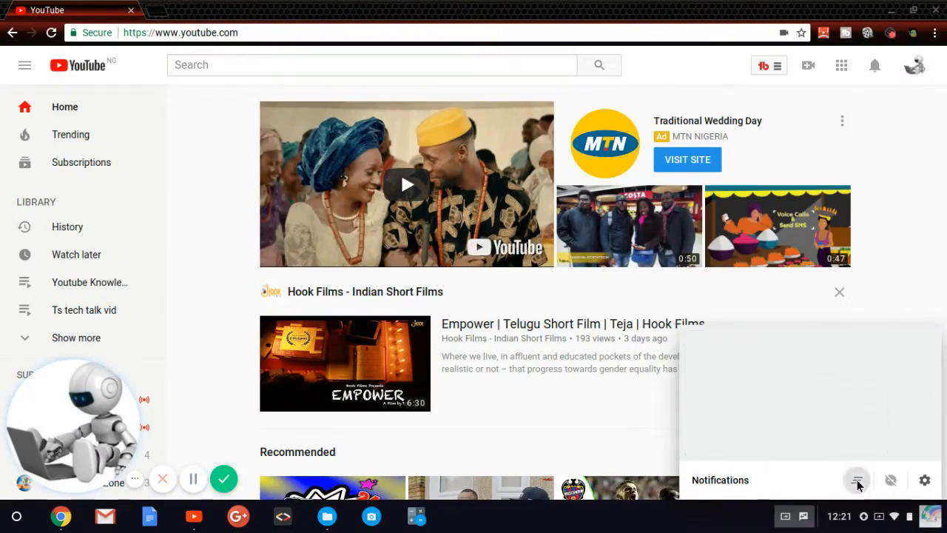
Step: Dismiss notifications and go to the TS Tech Talk channel from the account menu
{"action": "left_click", "coordinate": [856, 479]}
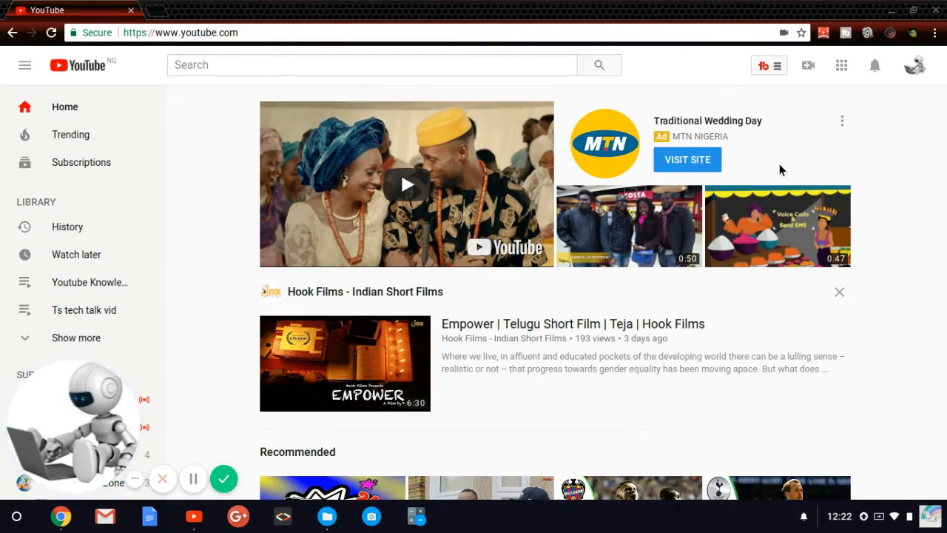
{"action": "mouse_move", "coordinate": [914, 66]}
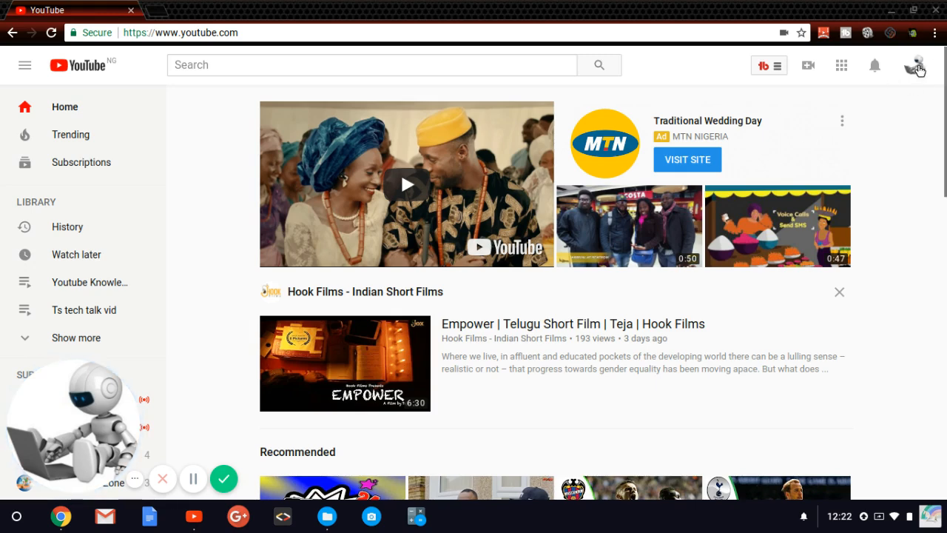
{"action": "left_click", "coordinate": [917, 65]}
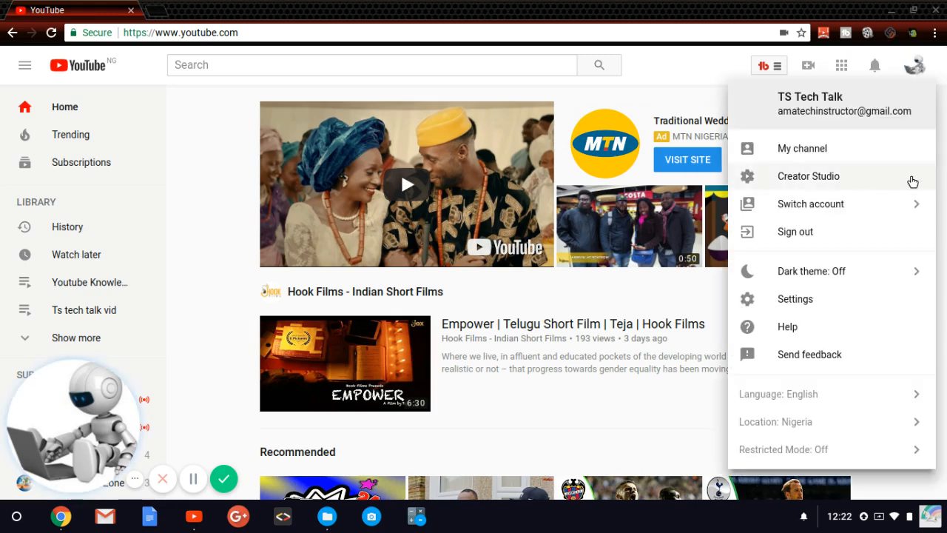
{"action": "left_click", "coordinate": [802, 147]}
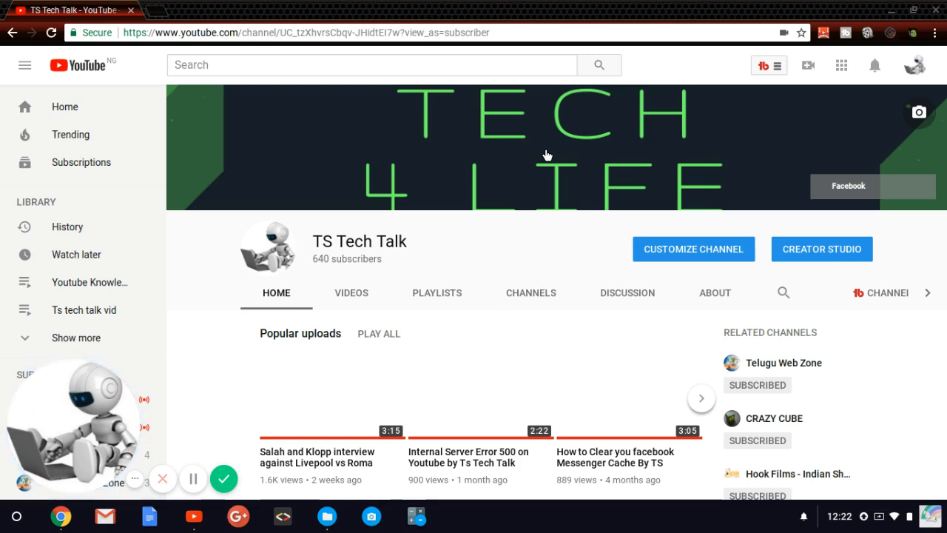
{"action": "mouse_move", "coordinate": [812, 109]}
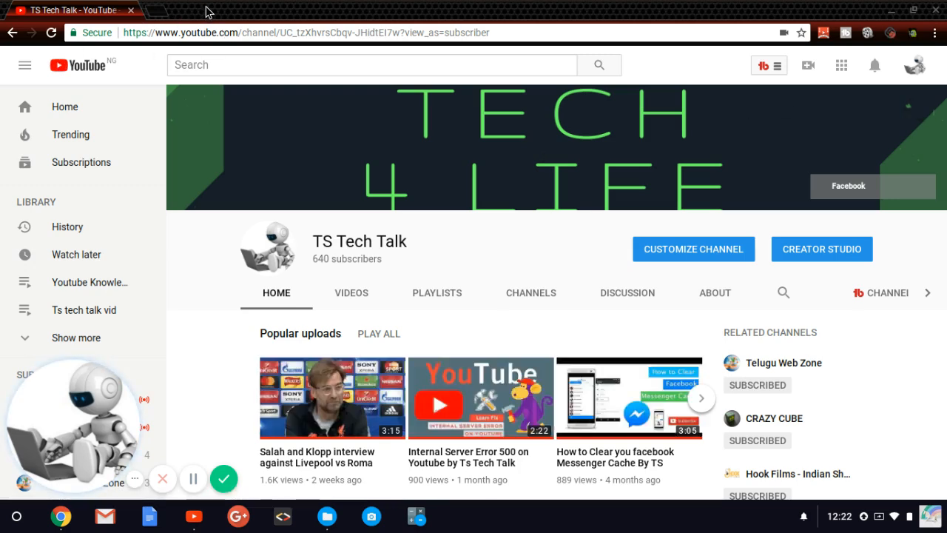
{"action": "mouse_move", "coordinate": [186, 6]}
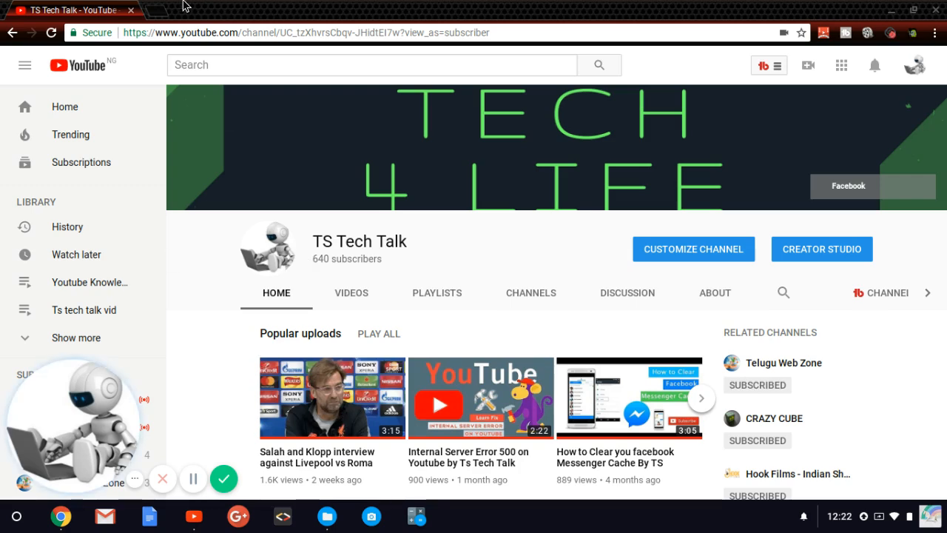
{"action": "mouse_move", "coordinate": [328, 515]}
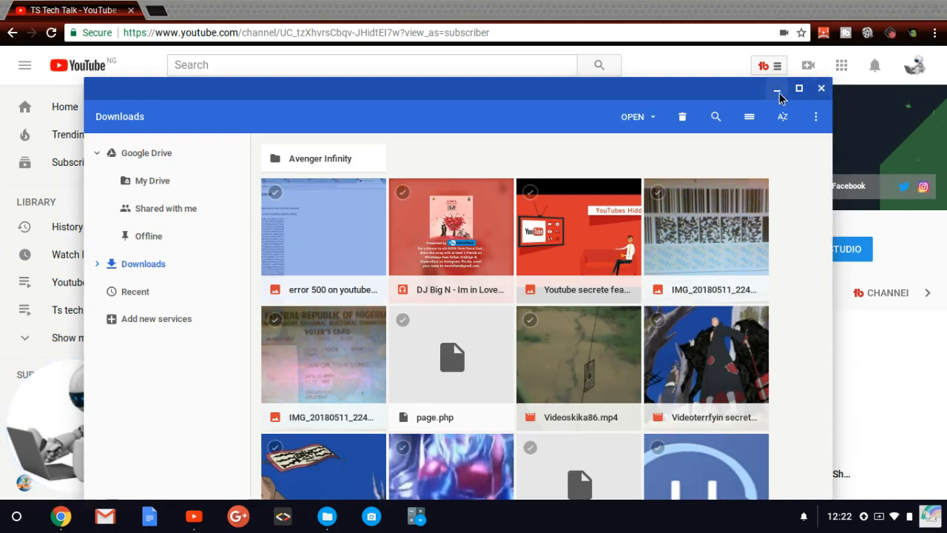
{"action": "mouse_move", "coordinate": [308, 225]}
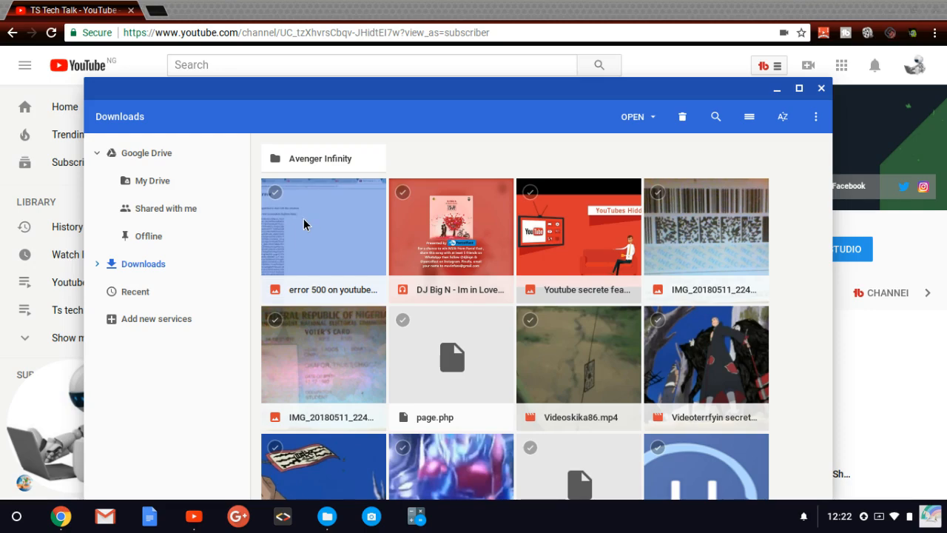
Step: Close the Downloads window in Files and start a new Chrome tab
{"action": "double_click", "coordinate": [322, 226]}
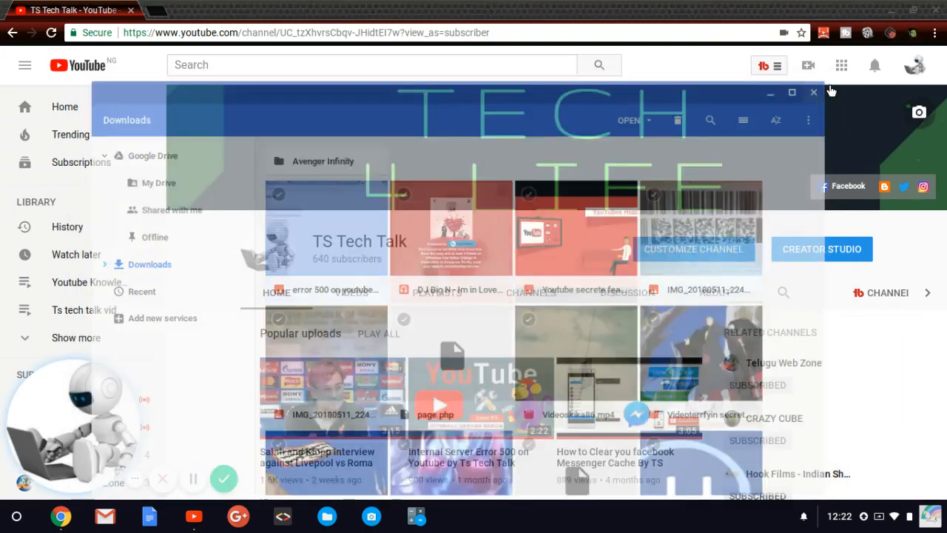
{"action": "left_click", "coordinate": [813, 91]}
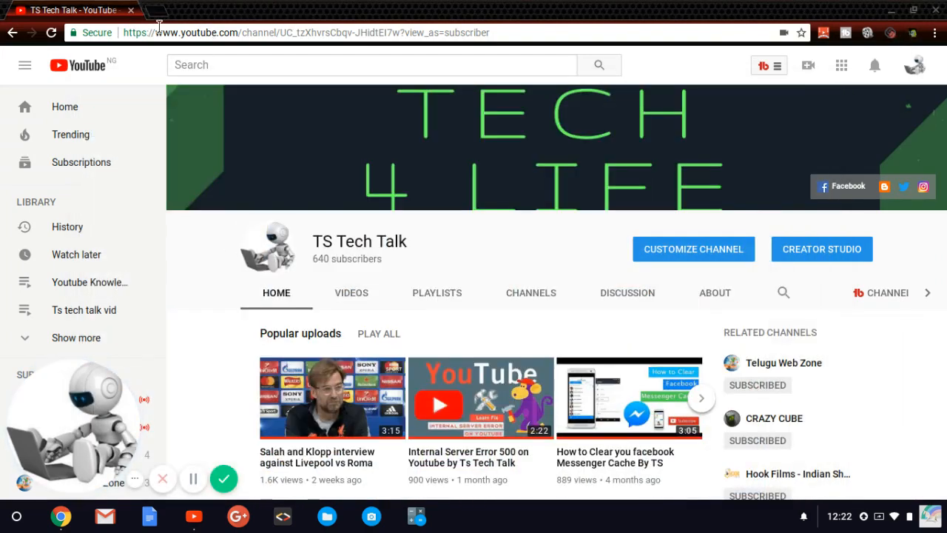
{"action": "left_click", "coordinate": [935, 33]}
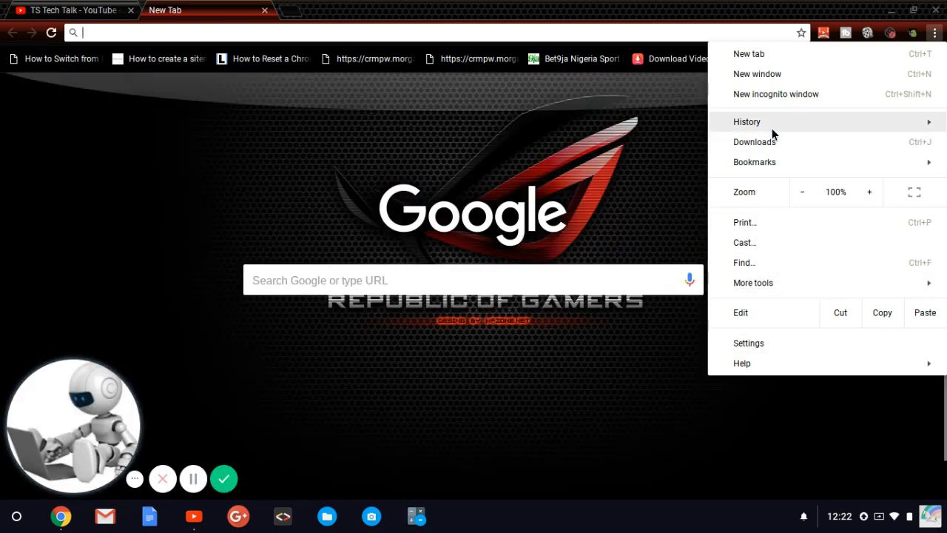
Step: Reach the full History page via the Chrome menu and choose Clear browsing data
{"action": "left_click", "coordinate": [746, 121]}
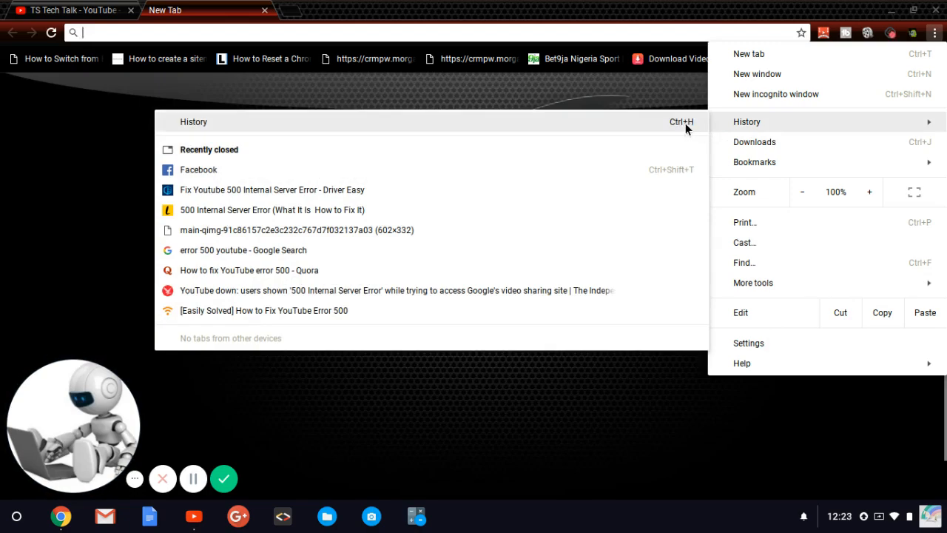
{"action": "left_click", "coordinate": [745, 122]}
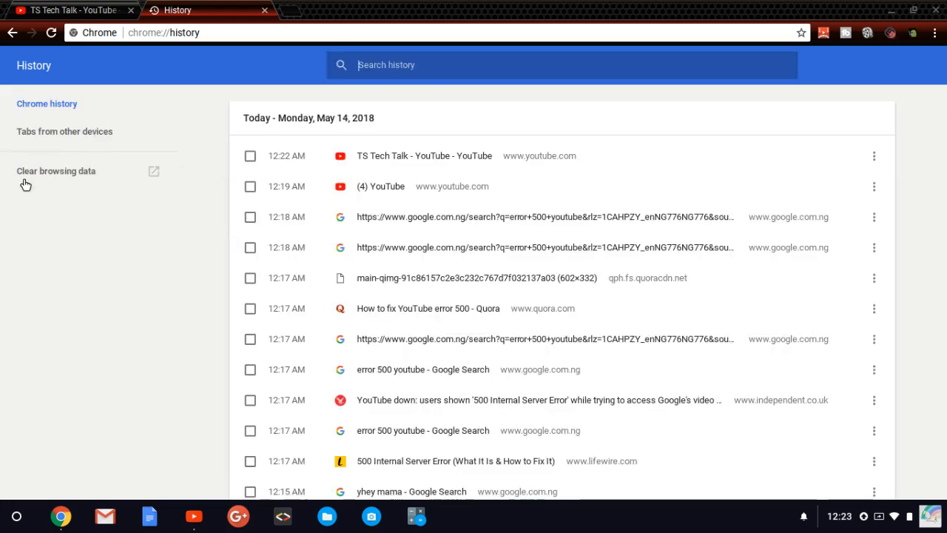
{"action": "mouse_move", "coordinate": [57, 172]}
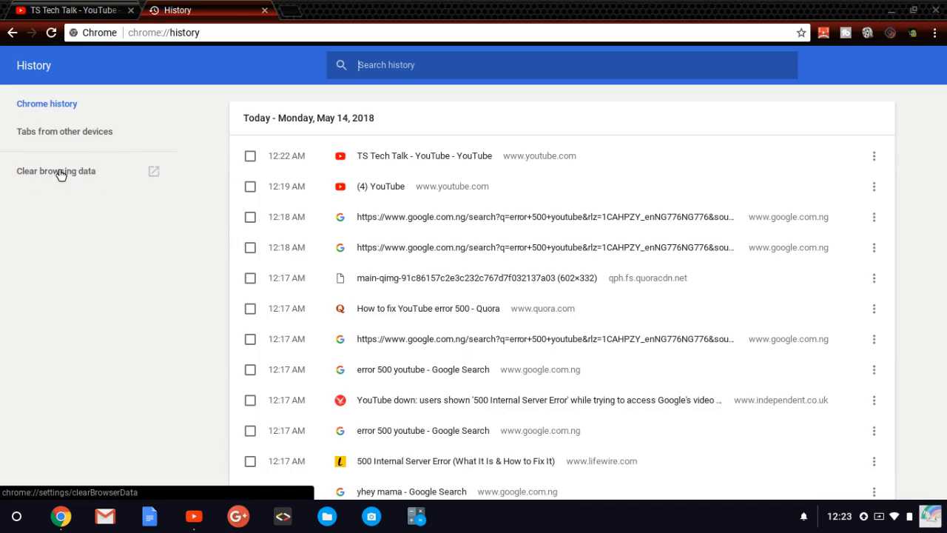
{"action": "left_click", "coordinate": [56, 172]}
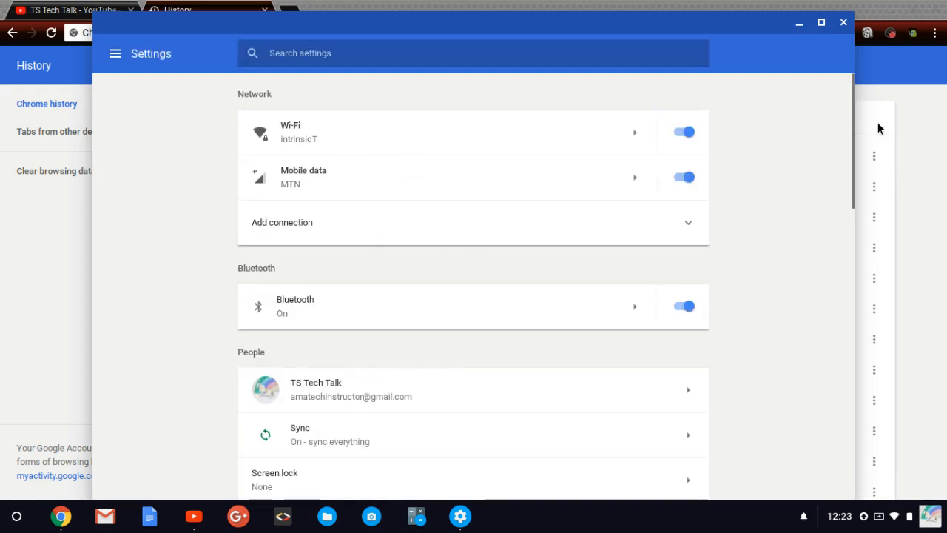
Step: Clear history, cookies and cached files with Time range set to All time
{"action": "left_click", "coordinate": [53, 172]}
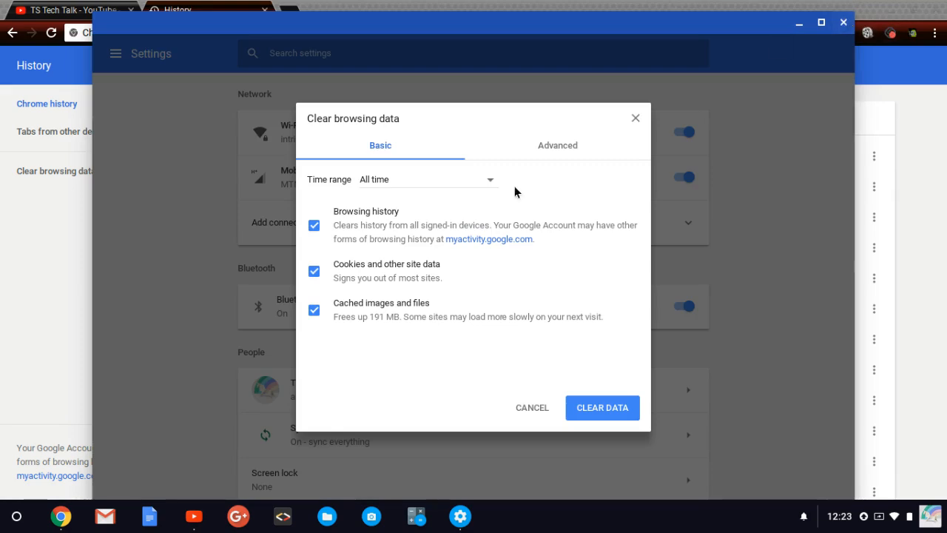
{"action": "left_click", "coordinate": [427, 178]}
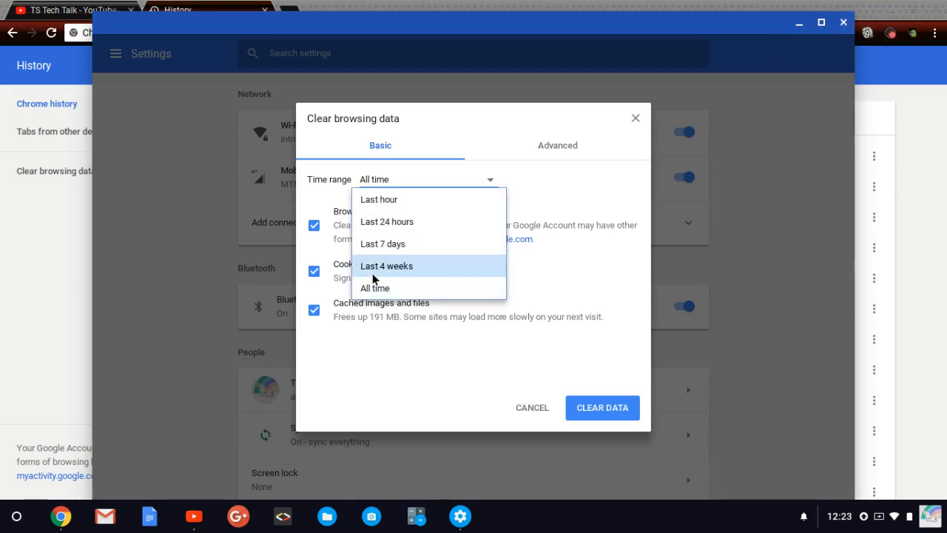
{"action": "mouse_move", "coordinate": [376, 286]}
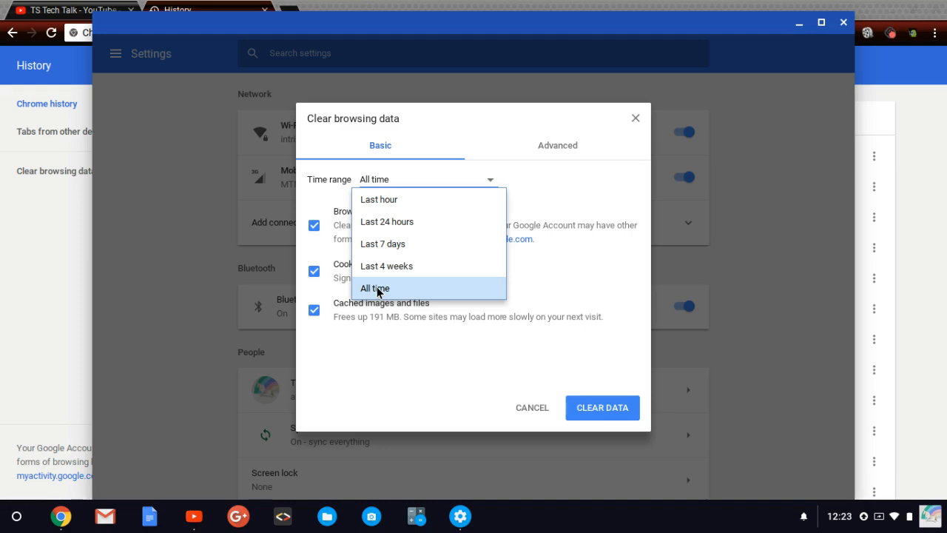
{"action": "mouse_move", "coordinate": [411, 305]}
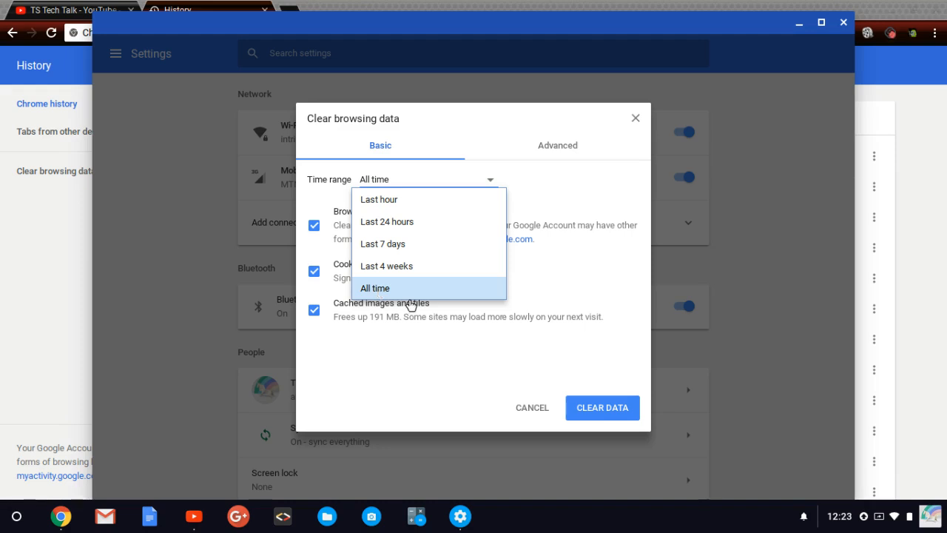
{"action": "left_click", "coordinate": [374, 287]}
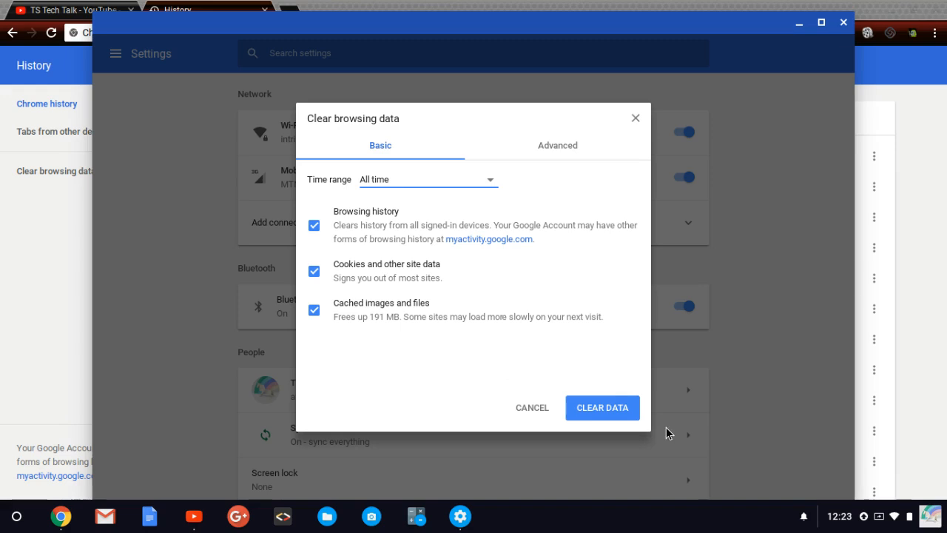
{"action": "mouse_move", "coordinate": [340, 225]}
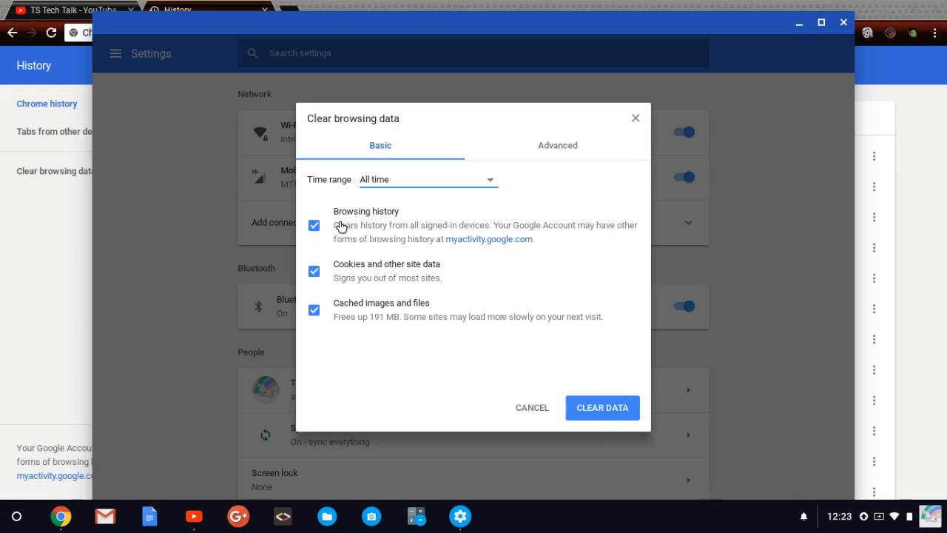
{"action": "mouse_move", "coordinate": [337, 219]}
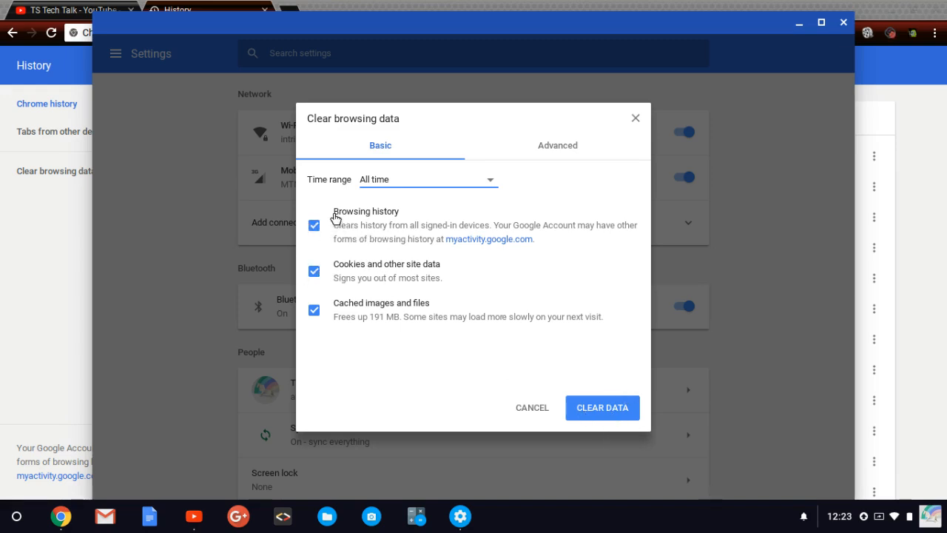
{"action": "mouse_move", "coordinate": [340, 269]}
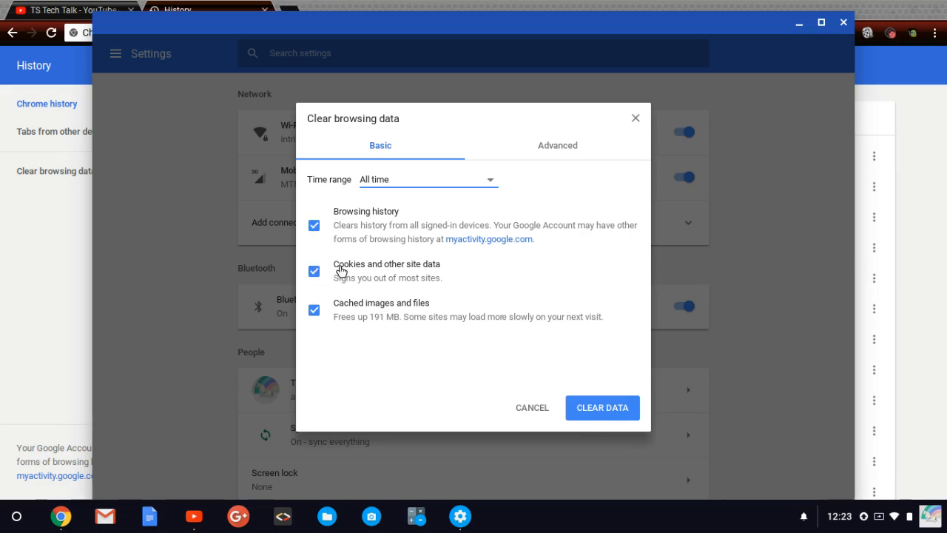
{"action": "mouse_move", "coordinate": [412, 329]}
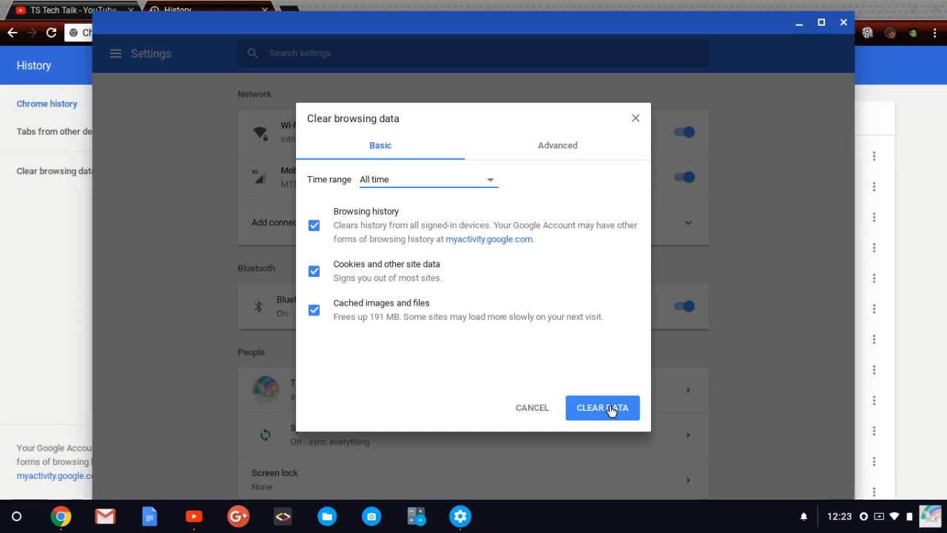
{"action": "left_click", "coordinate": [602, 408]}
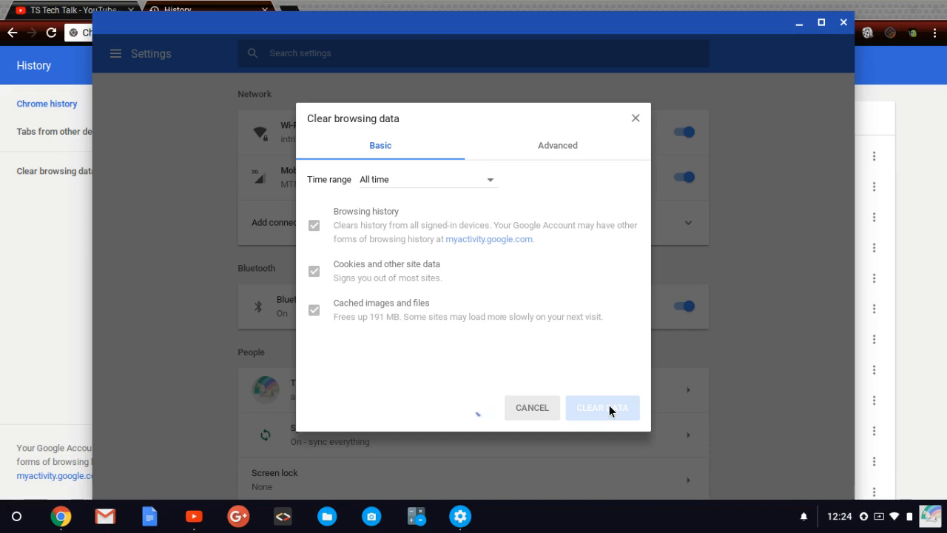
{"action": "left_click", "coordinate": [602, 407]}
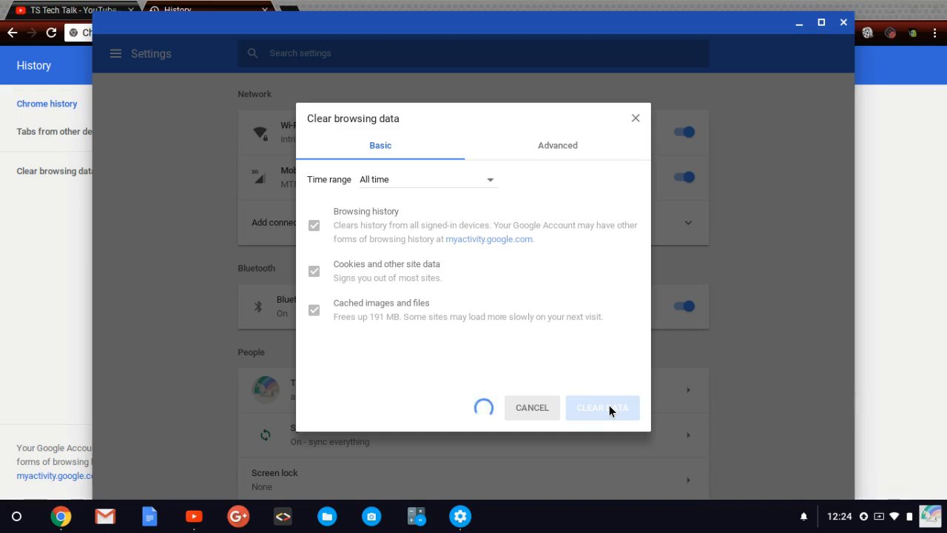
{"action": "left_click", "coordinate": [602, 408]}
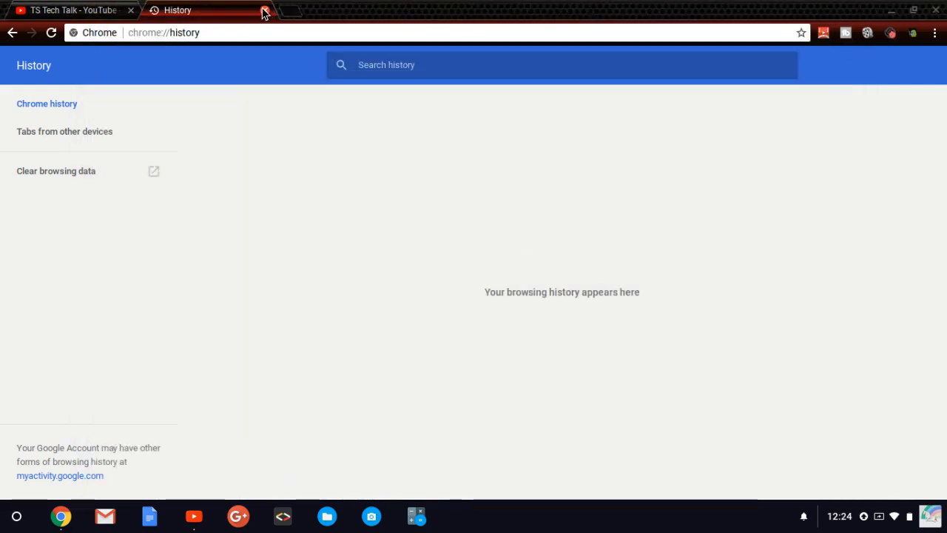
Step: Close the History tab and load youtube.com, which now shows the signed-out home page
{"action": "left_click", "coordinate": [265, 9]}
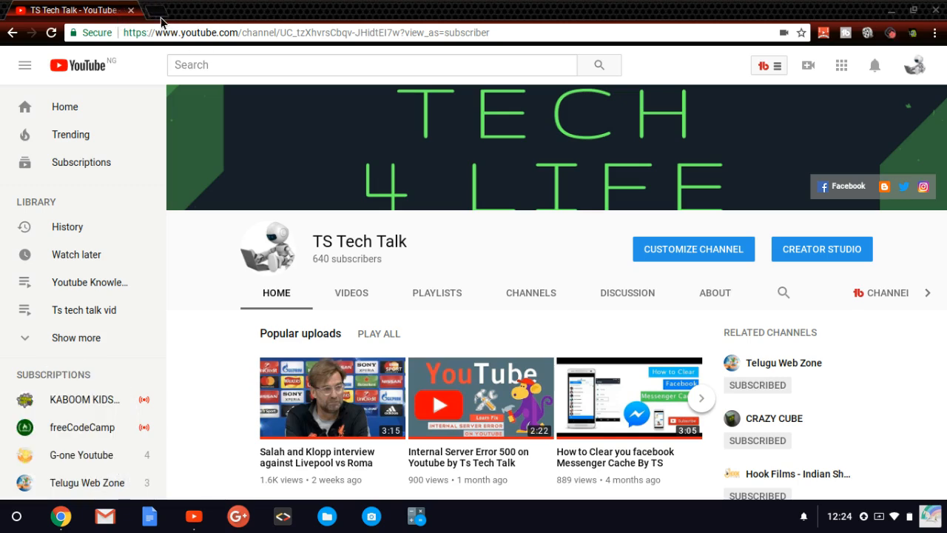
{"action": "type", "text": "youtube.com"}
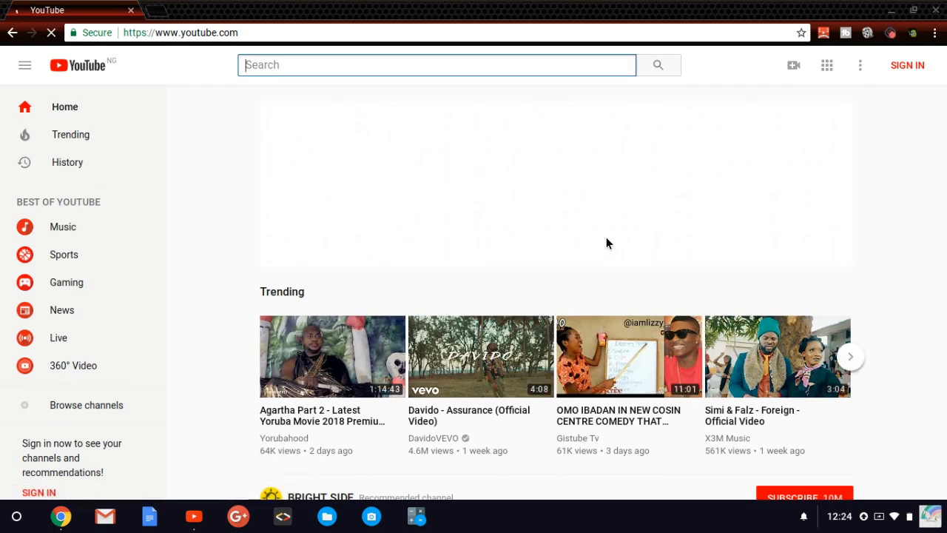
{"action": "mouse_move", "coordinate": [762, 209]}
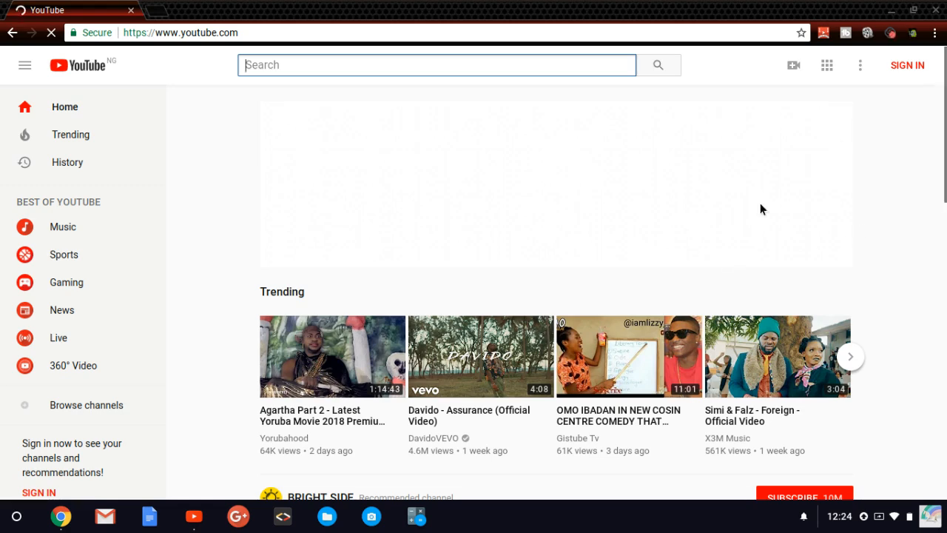
{"action": "mouse_move", "coordinate": [796, 281]}
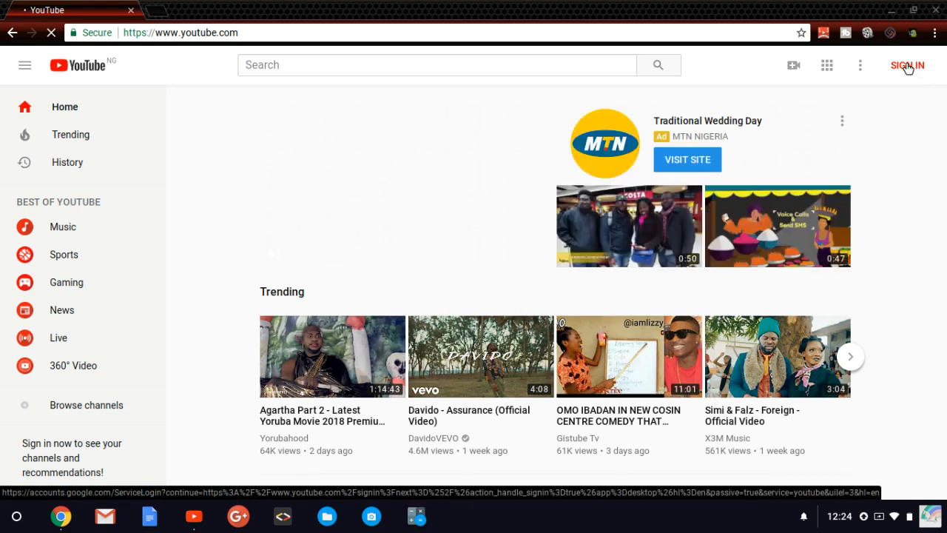
Step: Use SIGN IN on YouTube to reach the Google accounts sign-in page
{"action": "left_click", "coordinate": [906, 65]}
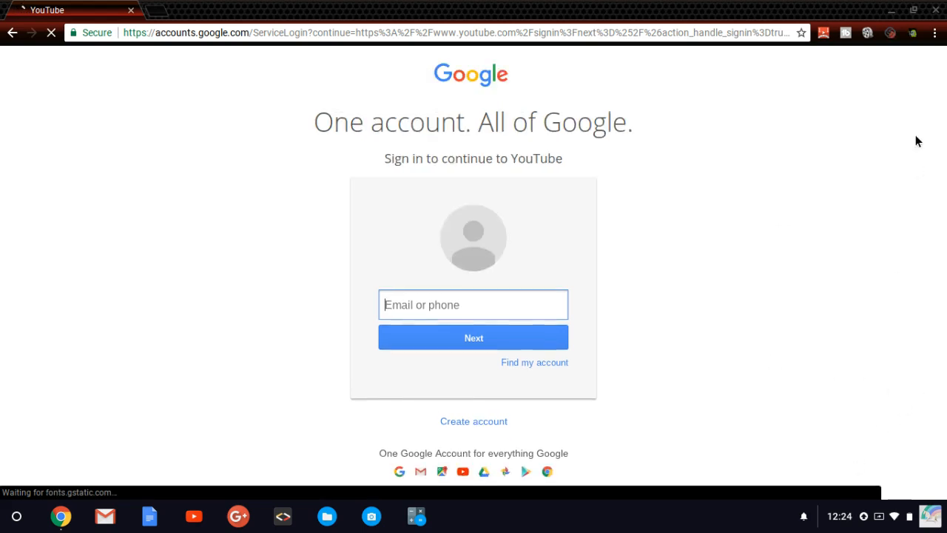
{"action": "mouse_move", "coordinate": [701, 165]}
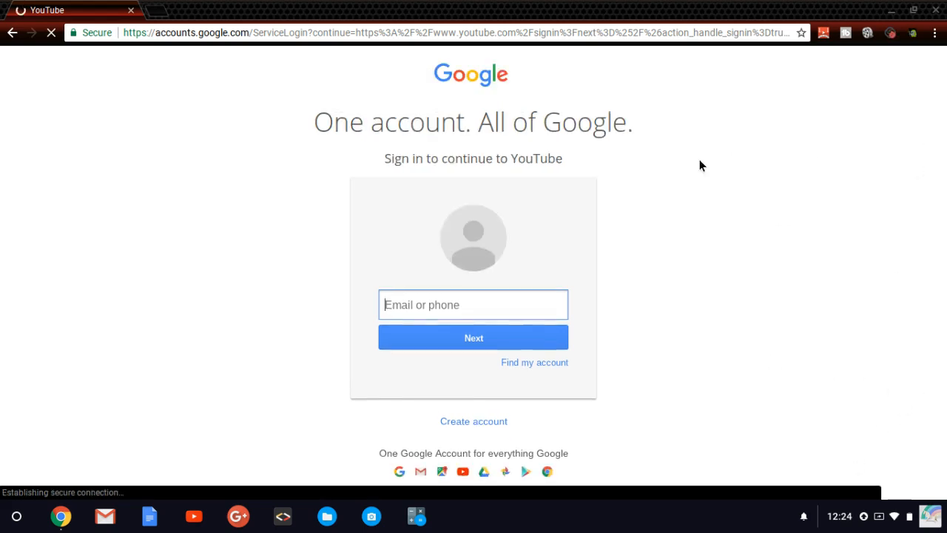